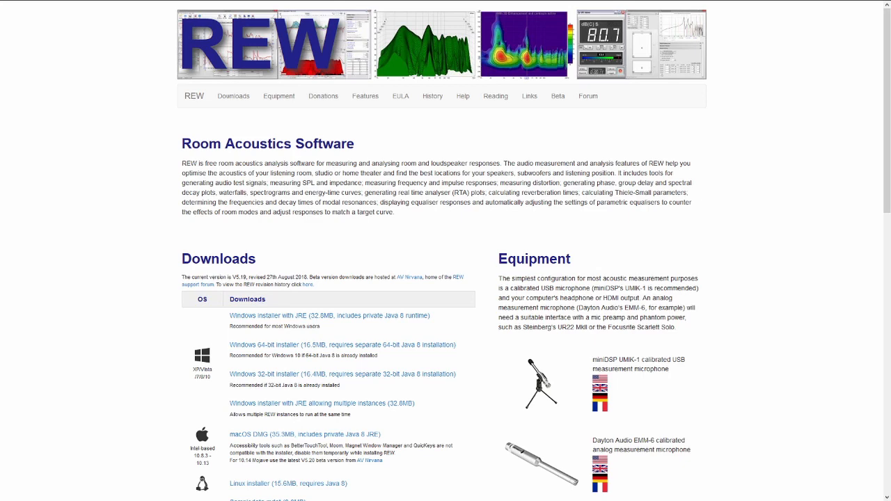
Page through the laptop, interface and cable photos until the measurement microphone on its stand appears.
scroll("down", 3)
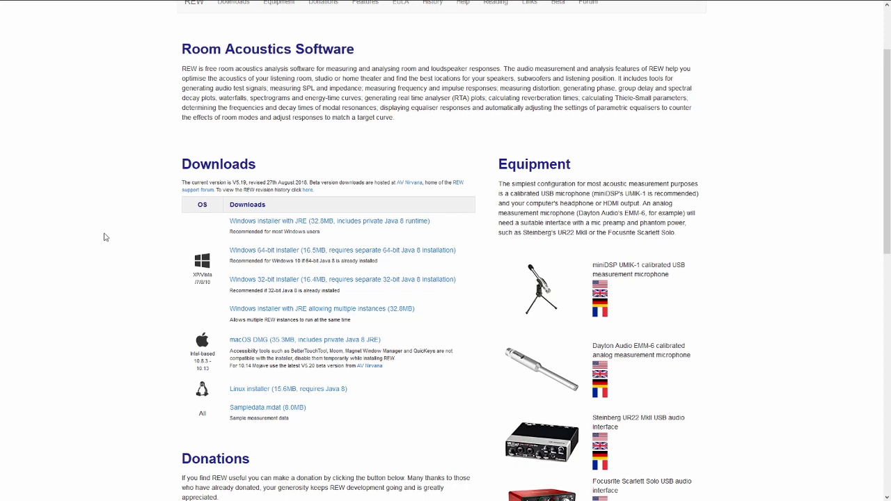
scroll("down", 3)
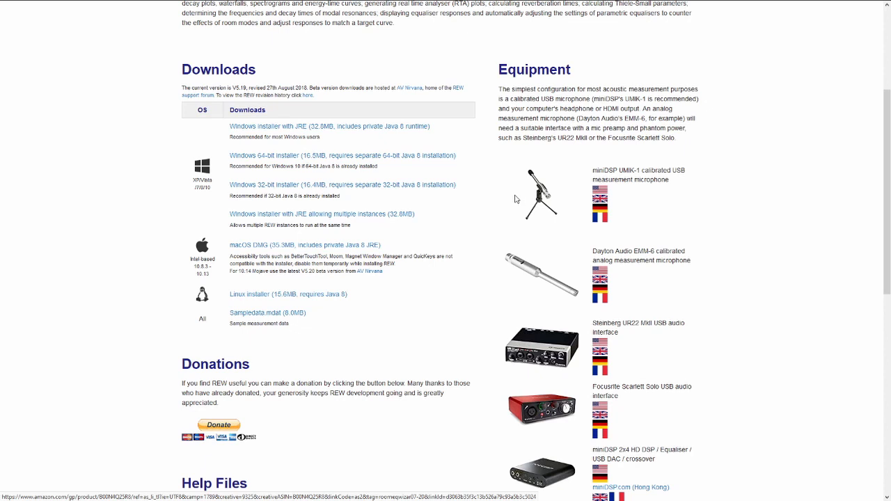
mouse_move(569, 185)
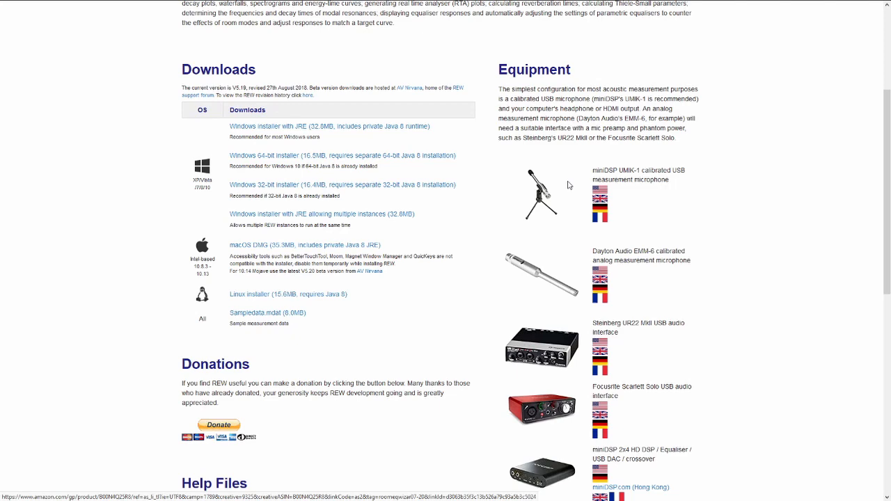
scroll("down", 3)
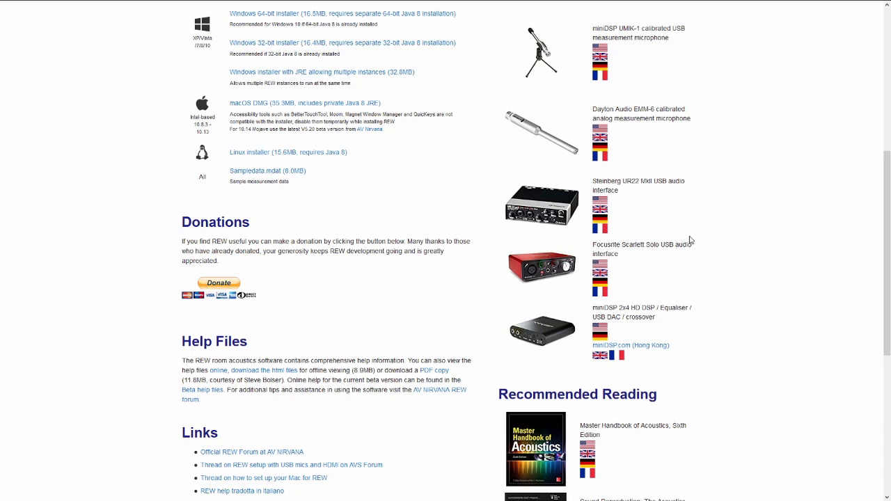
mouse_move(759, 209)
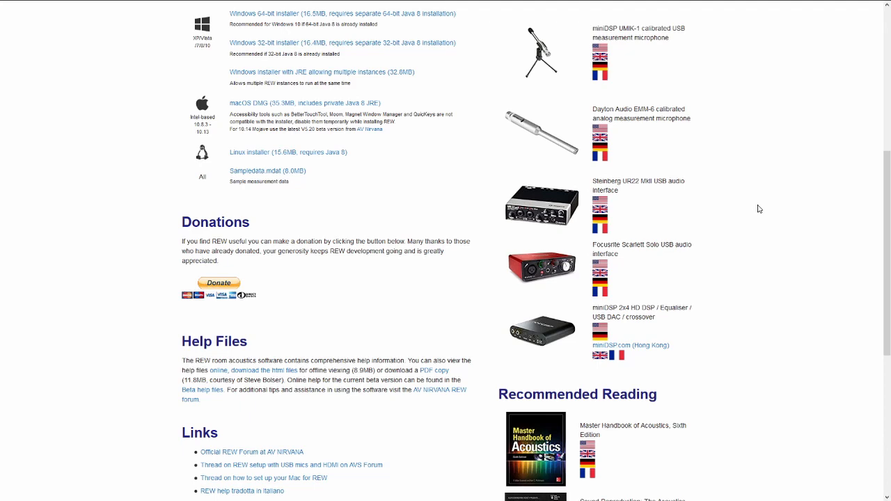
scroll("down", 3)
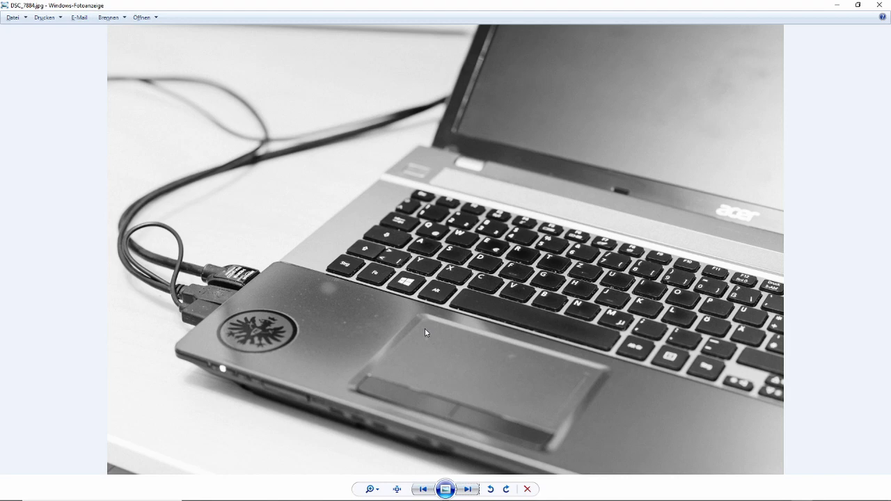
left_click(468, 489)
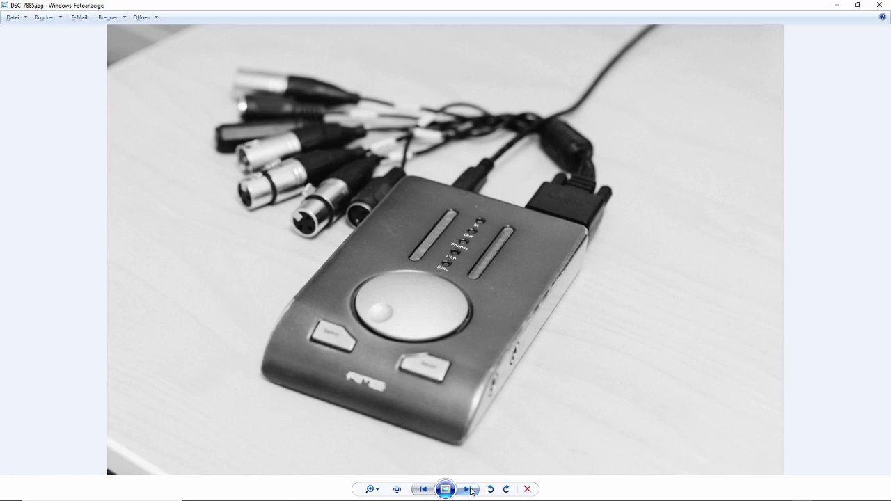
left_click(469, 490)
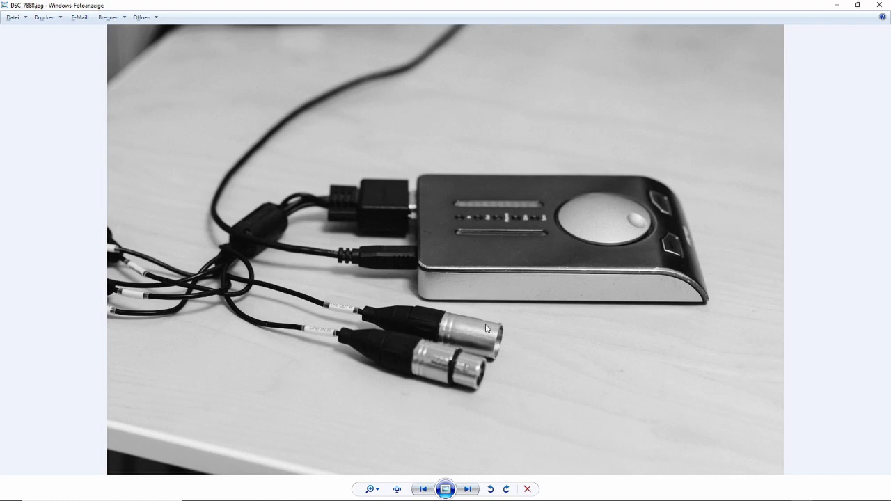
mouse_move(437, 317)
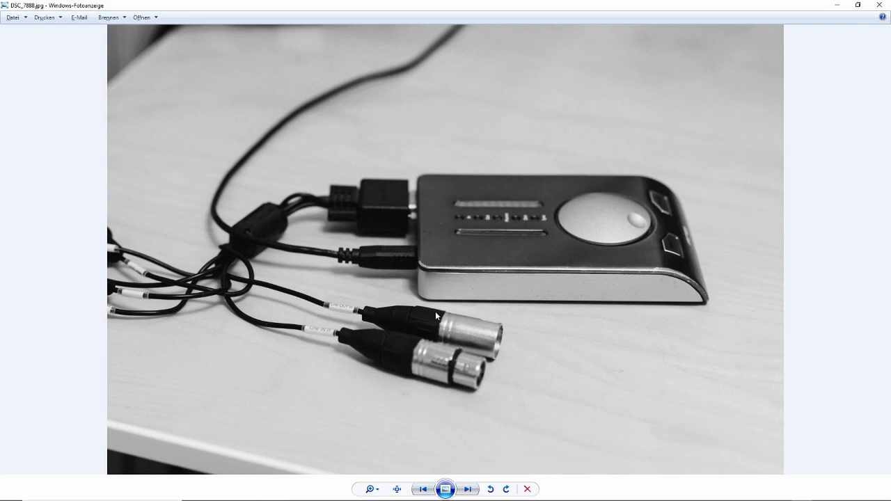
left_click(468, 489)
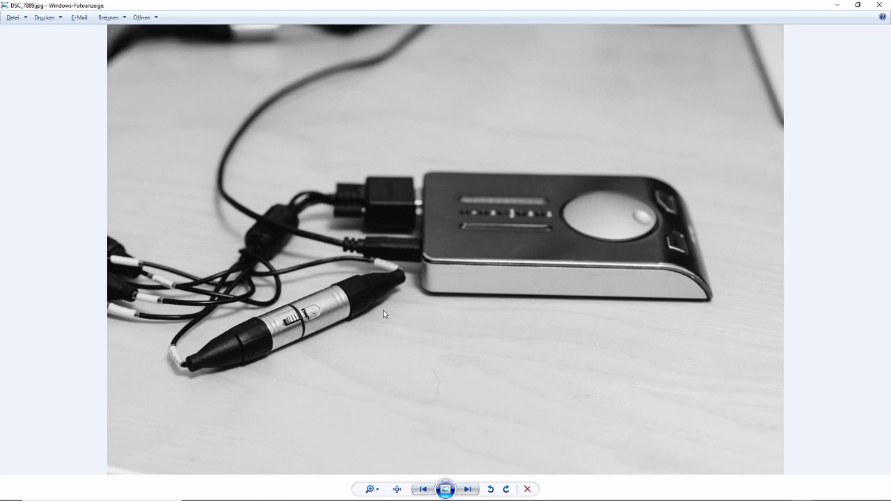
mouse_move(429, 448)
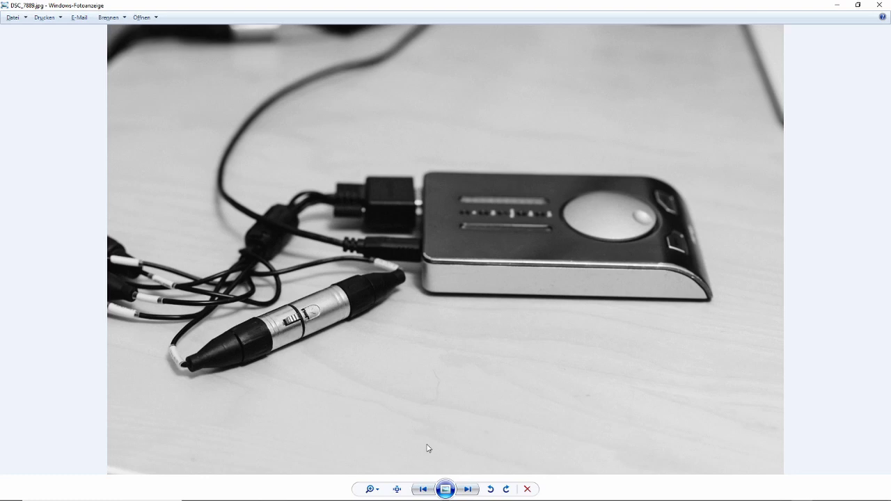
left_click(469, 490)
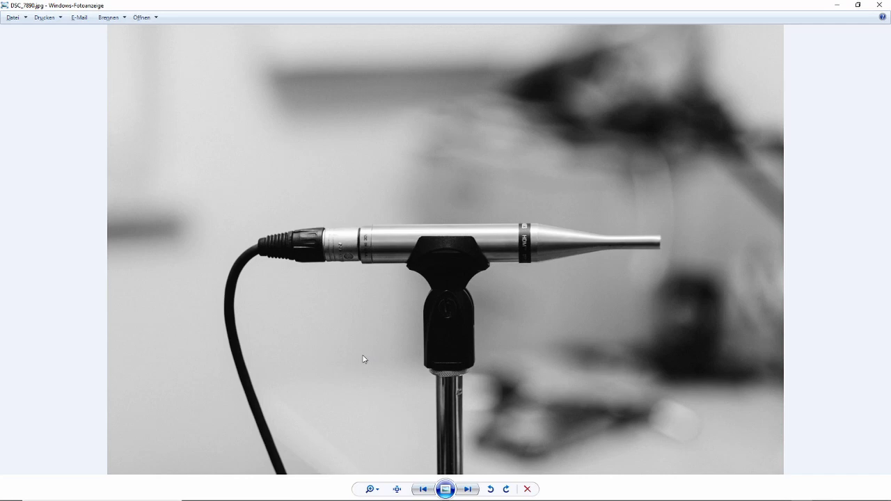
left_click(468, 489)
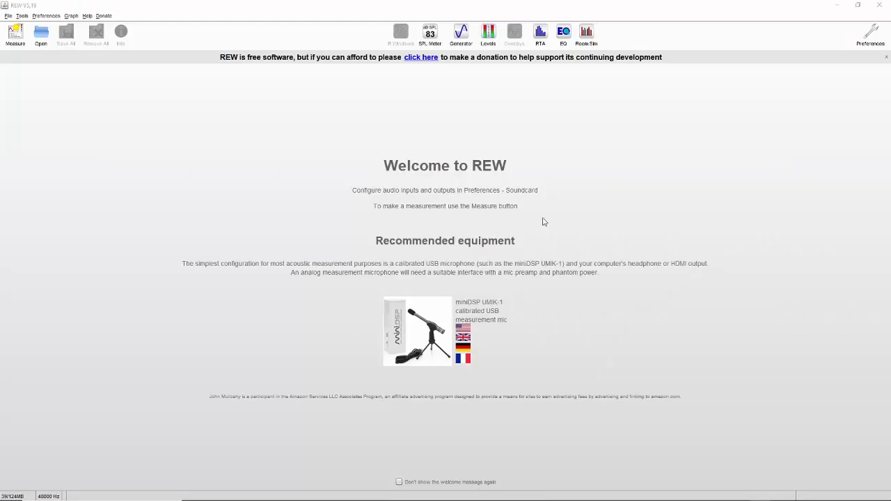
Open REW's Preferences on the Soundcard tab.
left_click(870, 32)
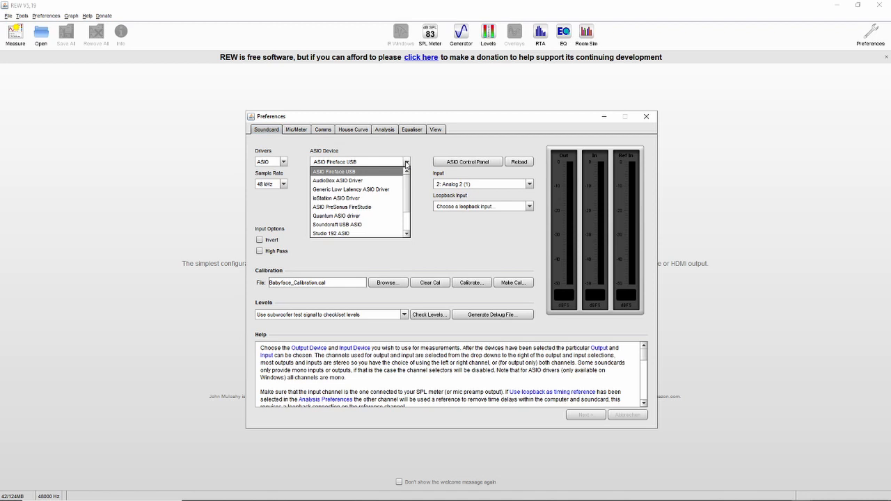
mouse_move(410, 163)
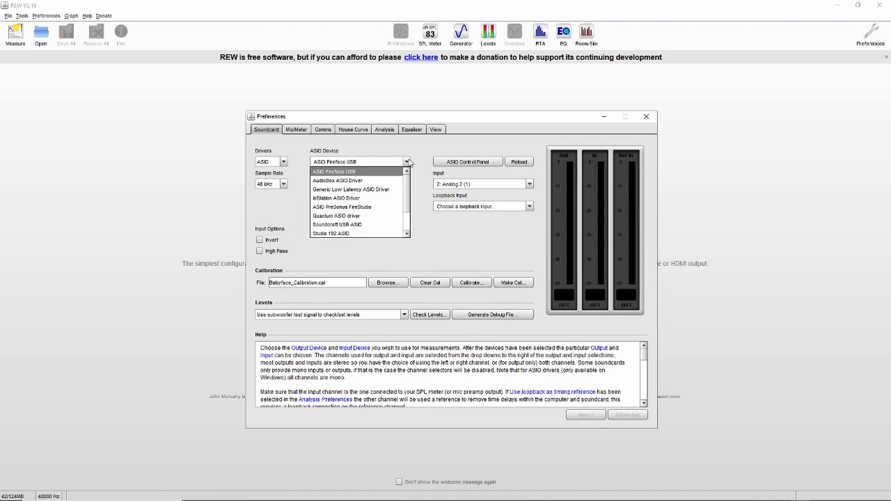
Select the ASIO Fireface USB device with 2: Analog 2 as output and input.
left_click(334, 171)
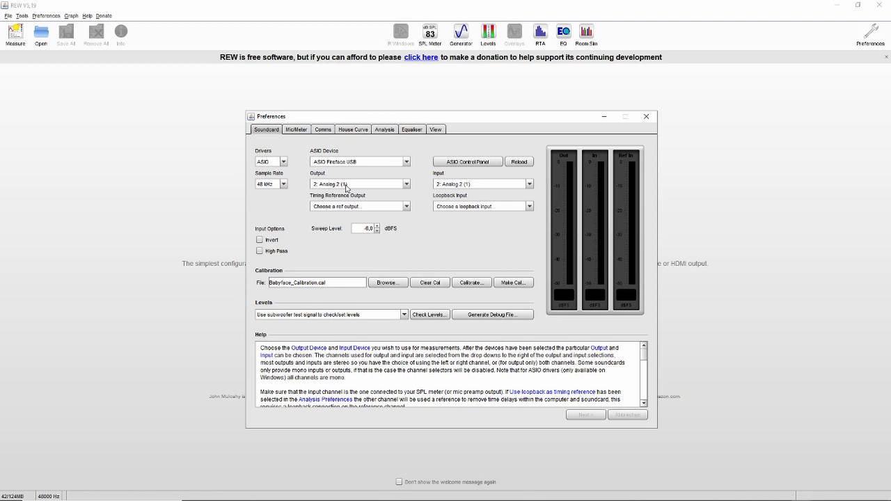
left_click(406, 184)
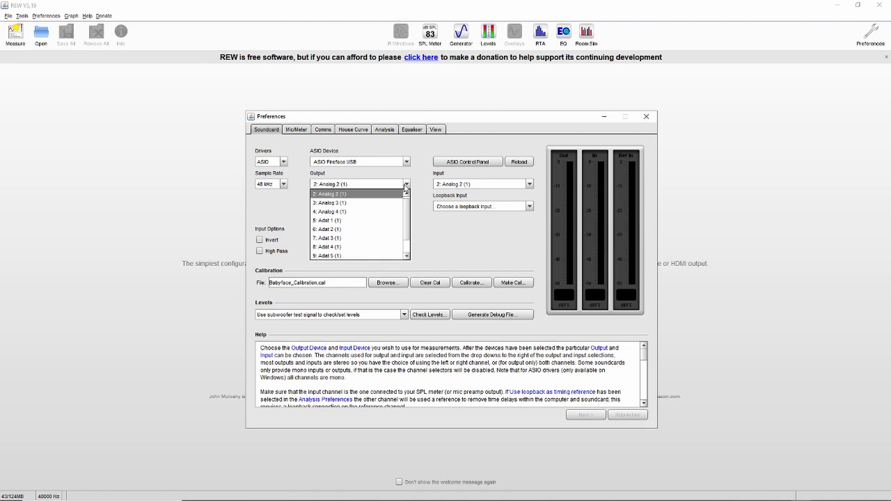
left_click(329, 194)
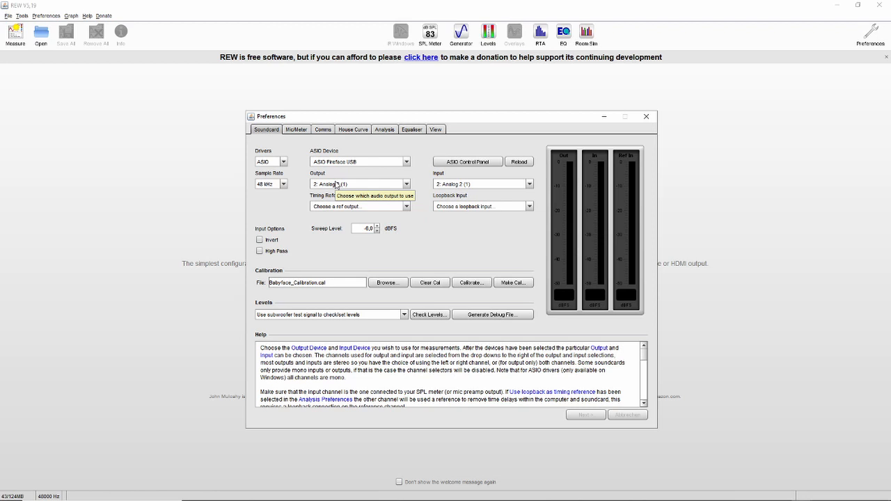
mouse_move(530, 184)
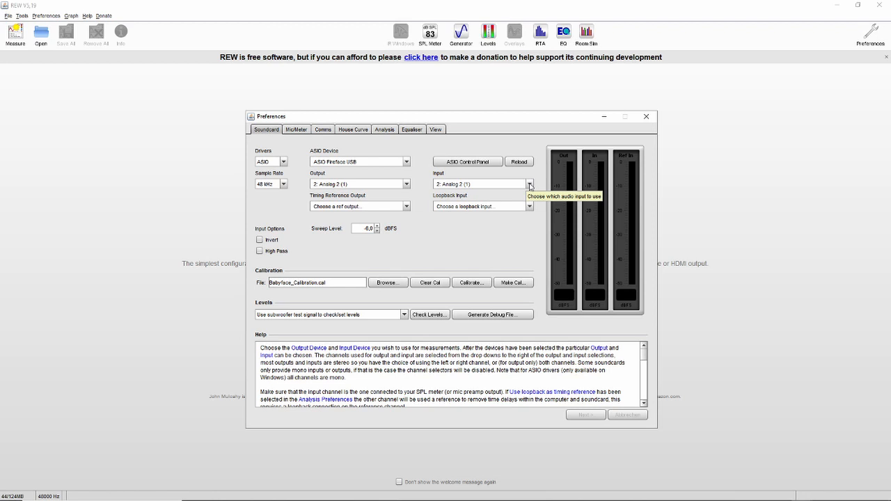
mouse_move(506, 177)
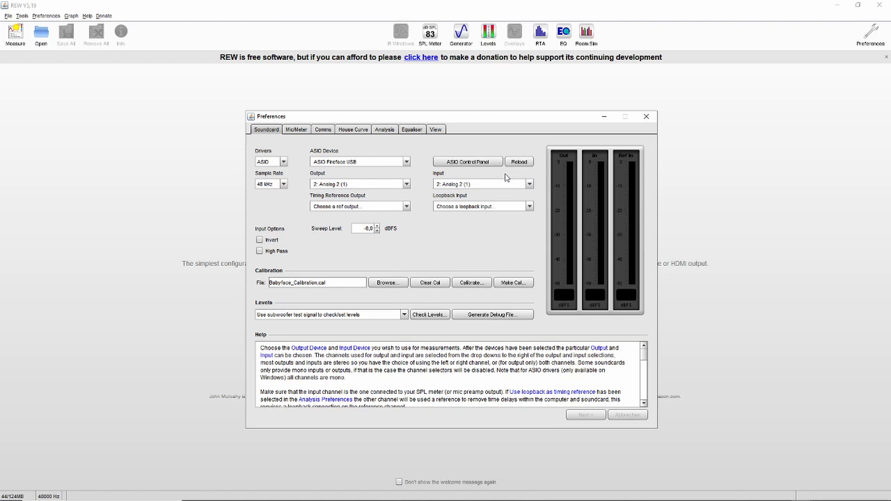
mouse_move(498, 180)
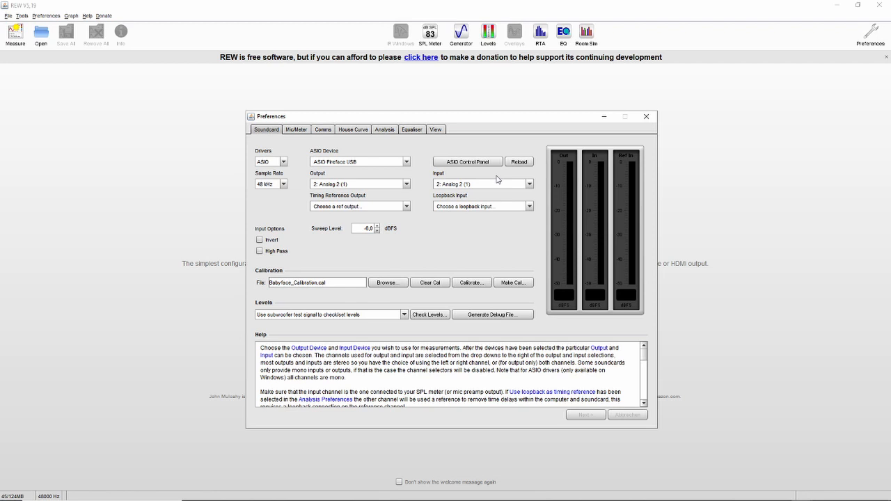
mouse_move(331, 261)
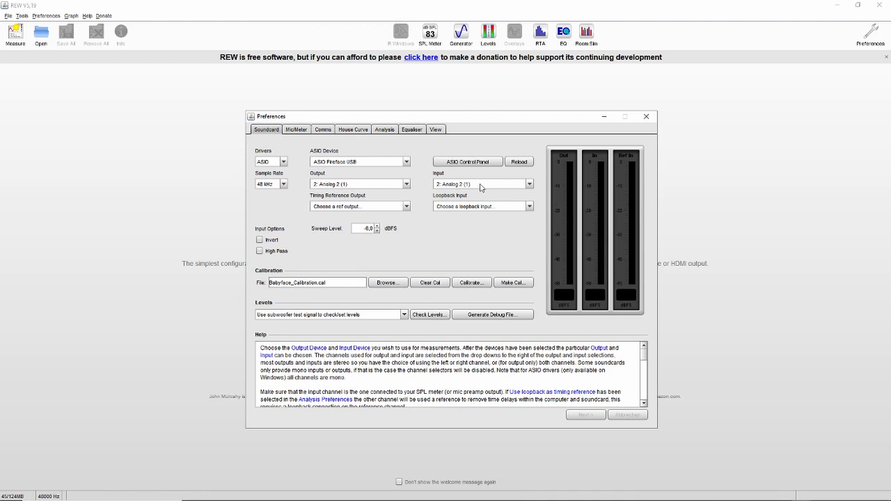
mouse_move(481, 185)
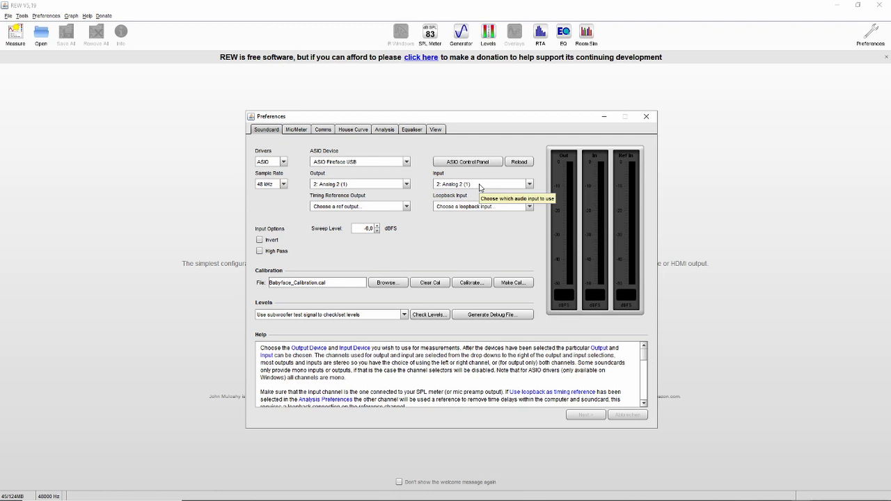
left_click(646, 117)
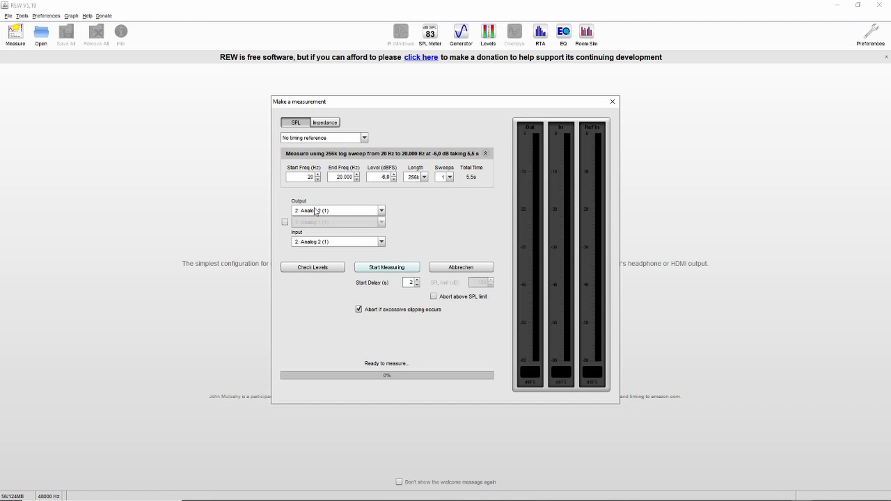
mouse_move(331, 242)
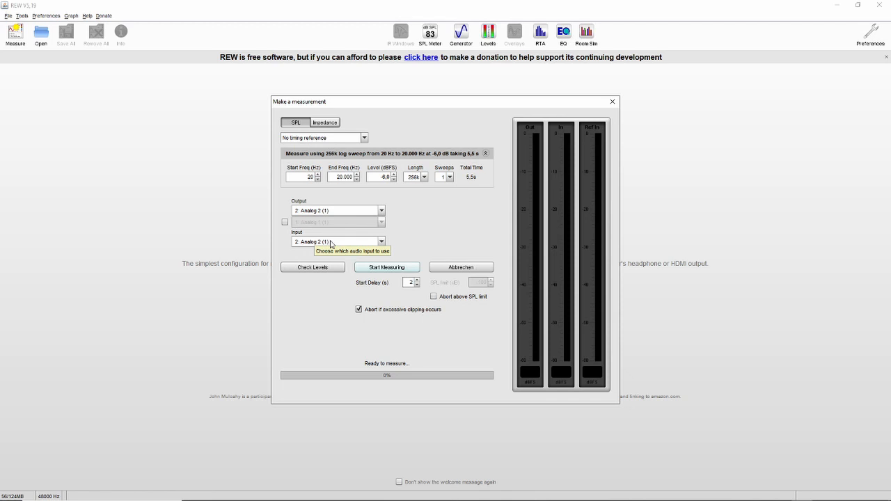
mouse_move(433, 229)
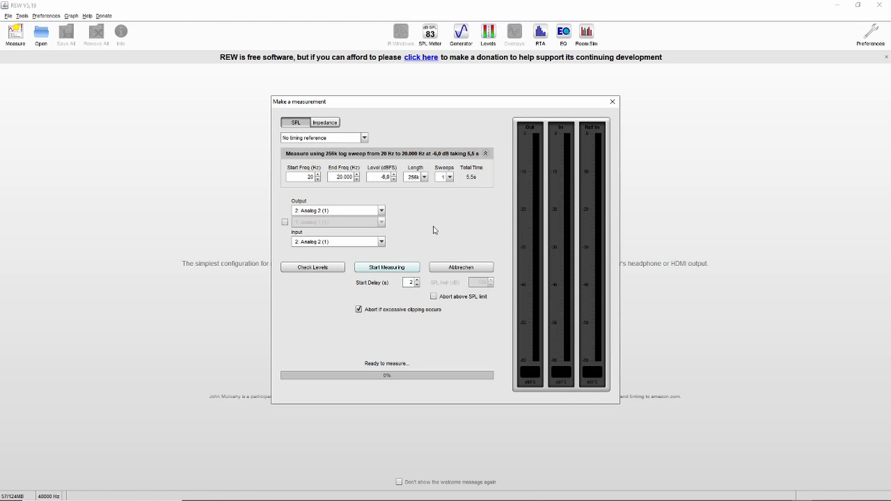
Run Check Levels again after the low reading until it reports Level OK at -28.6 dB.
left_click(312, 267)
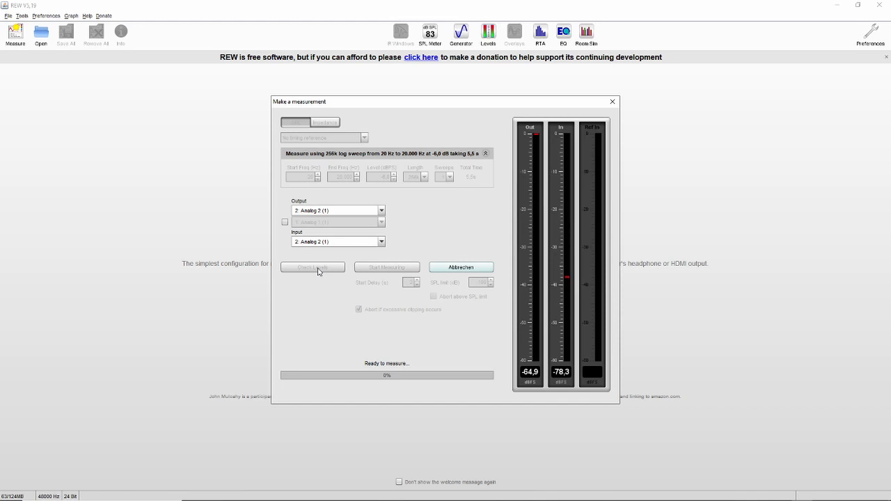
left_click(312, 267)
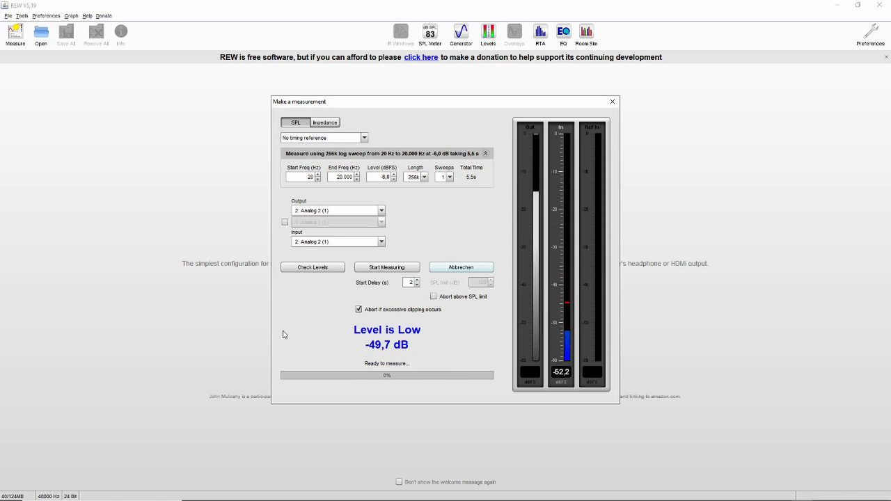
left_click(313, 267)
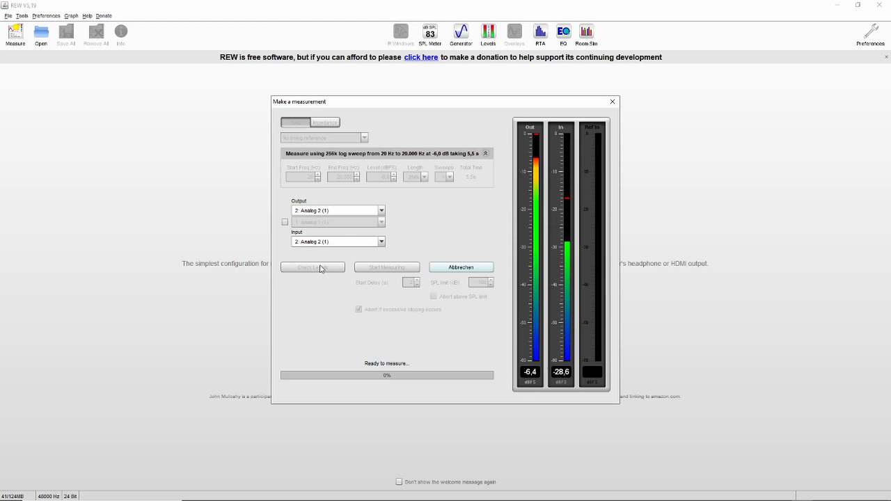
left_click(313, 267)
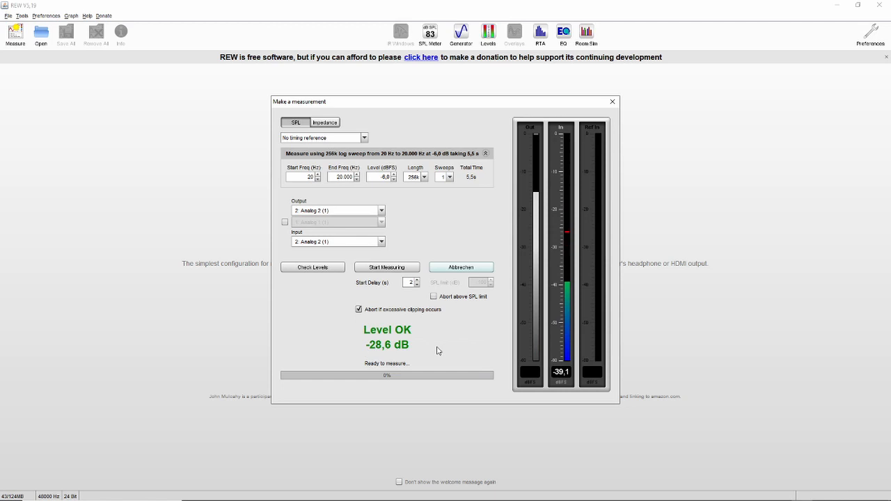
mouse_move(374, 331)
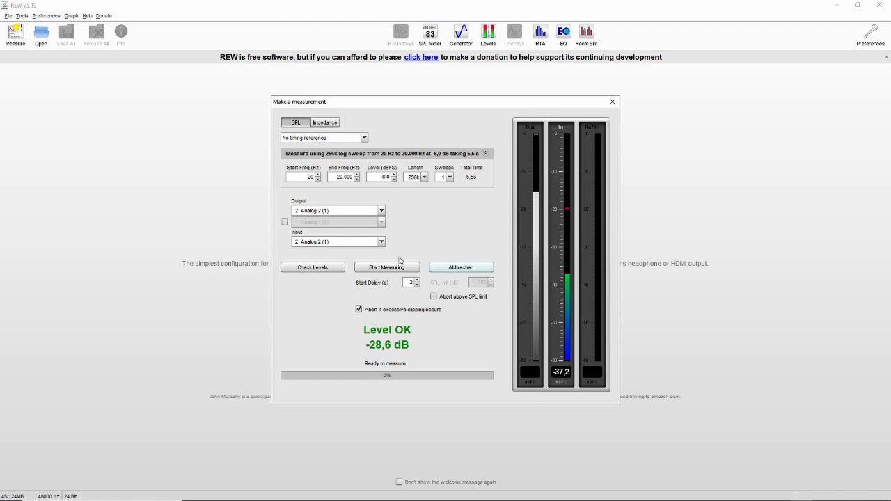
Run the sweep measurement to produce SPL and phase curves from 20 Hz to 20 kHz.
left_click(387, 267)
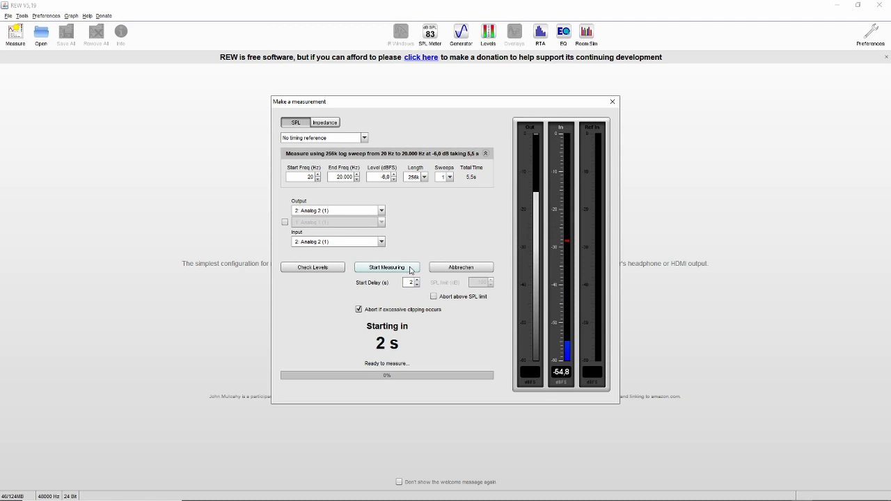
left_click(386, 266)
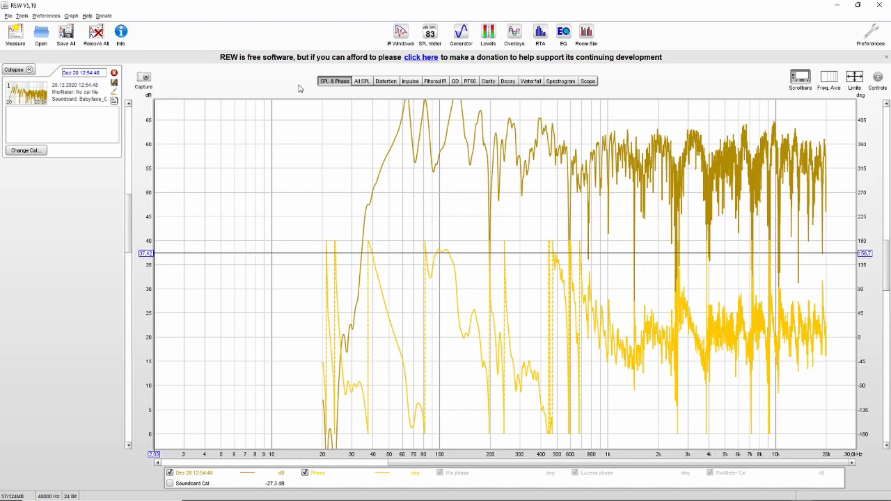
Switch to the All SPL graph and apply 1/12-octave smoothing.
left_click(361, 81)
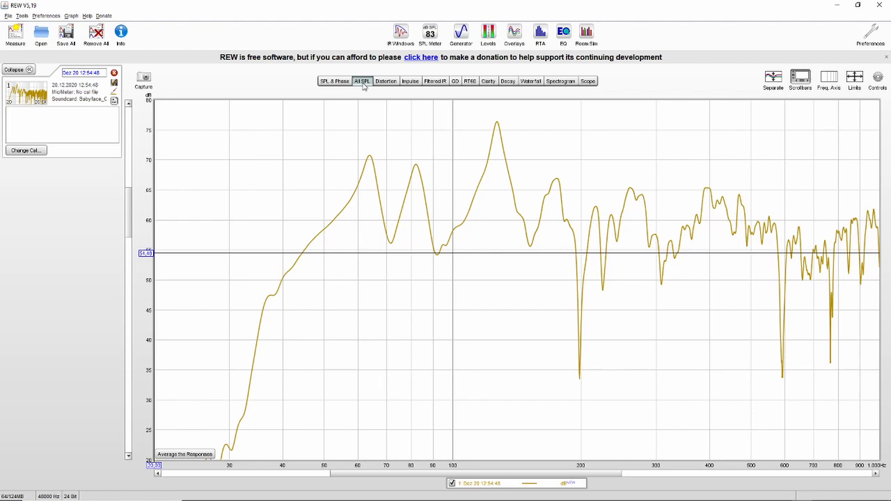
left_click(71, 16)
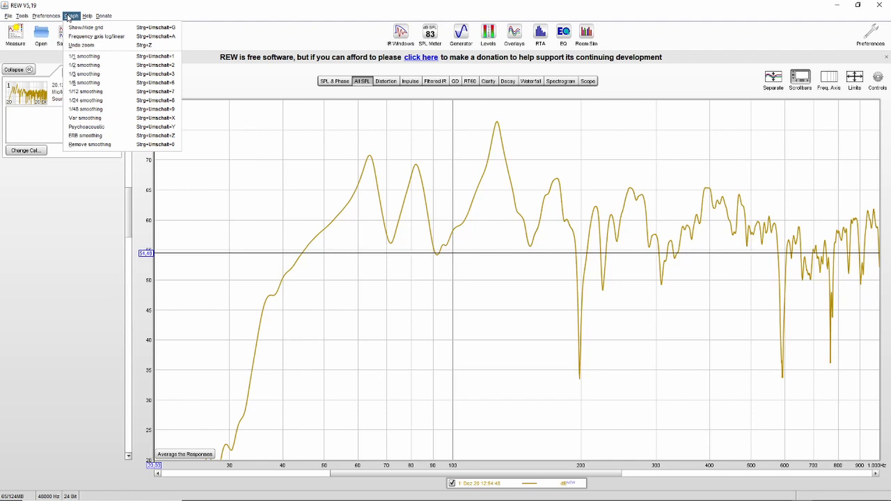
left_click(85, 100)
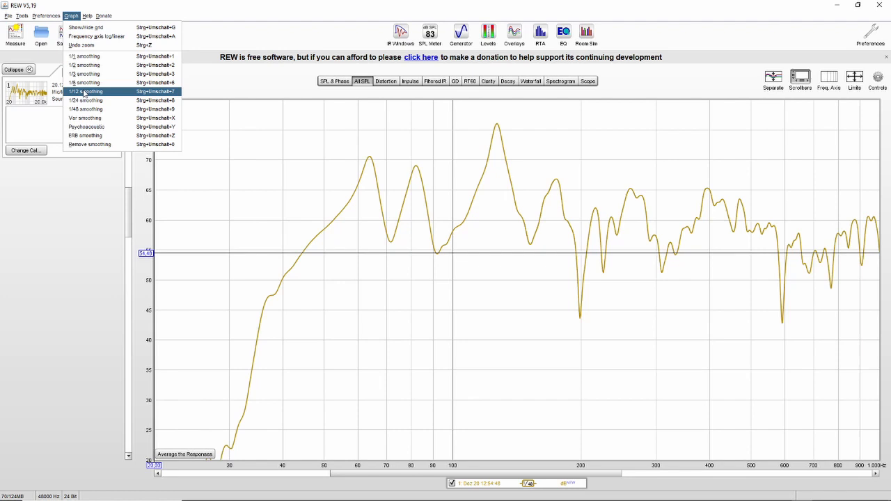
left_click(85, 92)
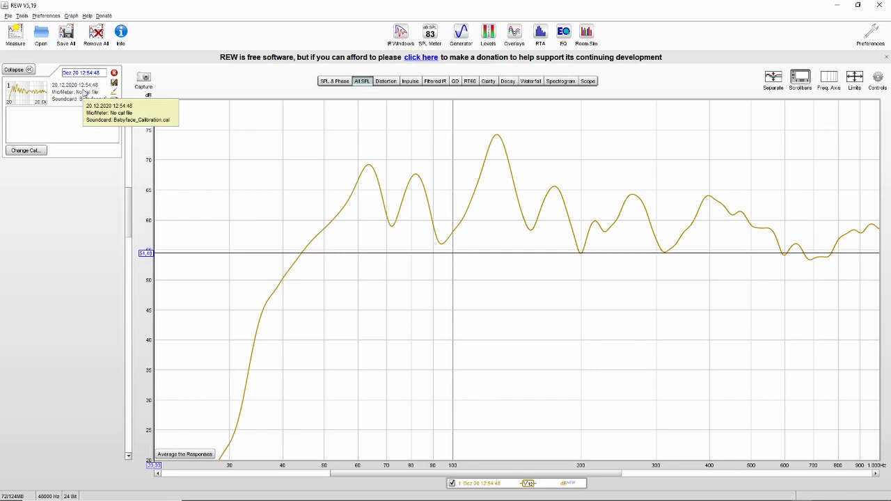
mouse_move(449, 225)
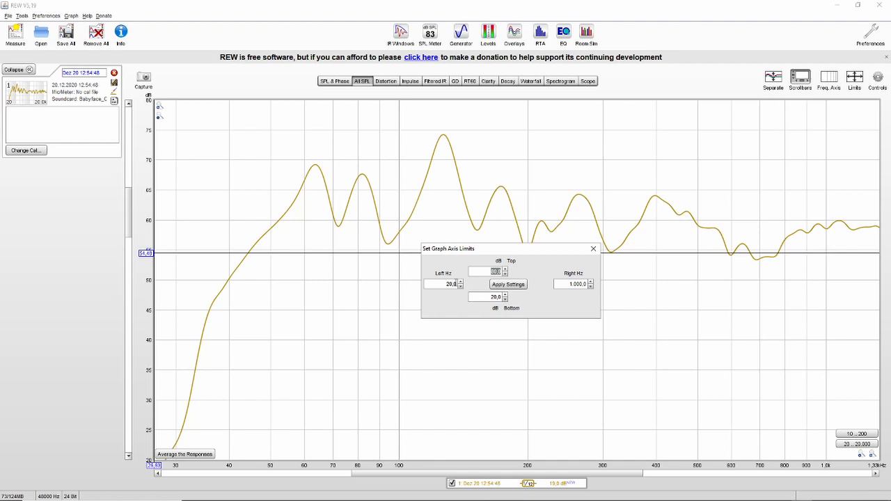
mouse_move(245, 258)
type("800")
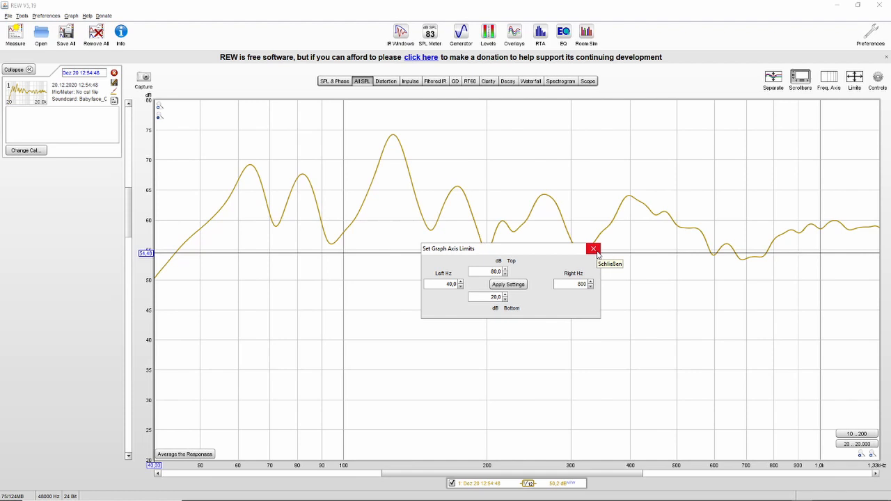
Close the Set Graph Axis Limits window after applying Left 40, Right 800, Top 80, Bottom 20.
left_click(593, 249)
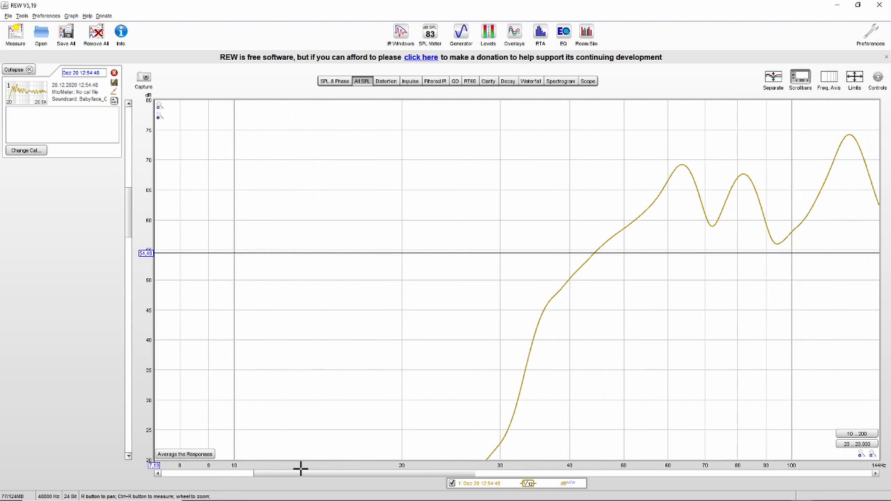
Reapply axis limits with Right set to 800 Hz, restoring the 40–800 Hz view.
left_click(854, 78)
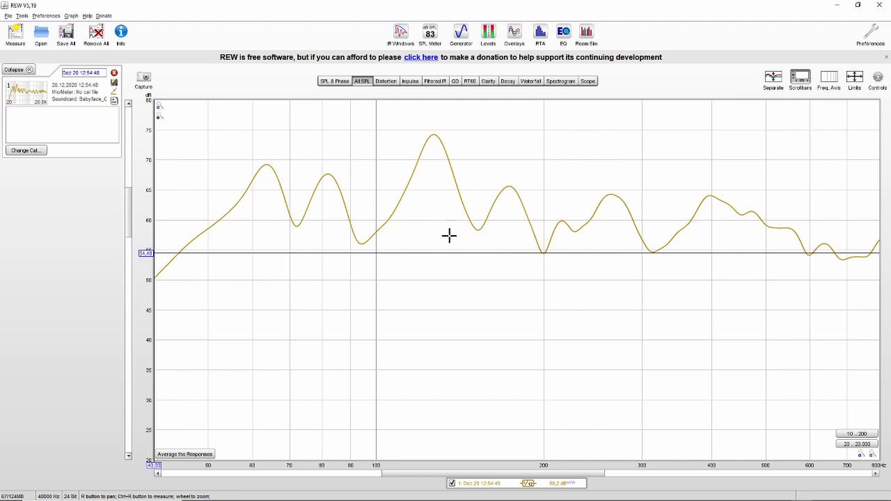
mouse_move(172, 244)
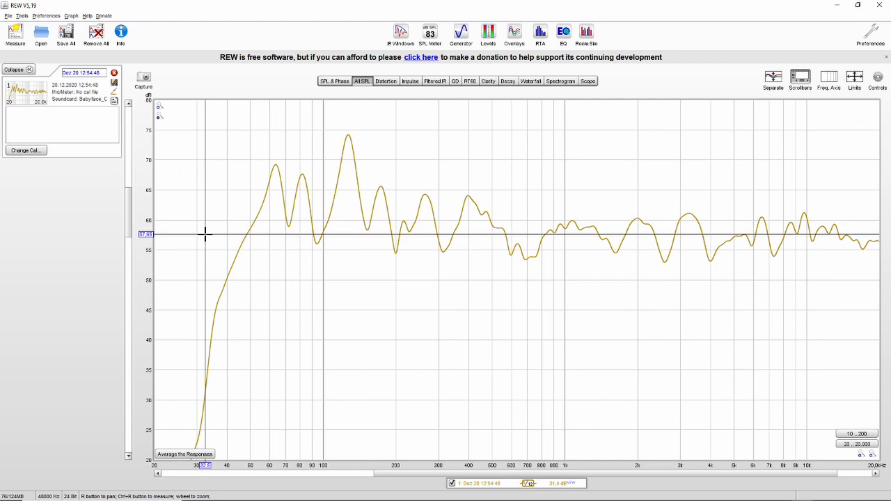
mouse_move(209, 234)
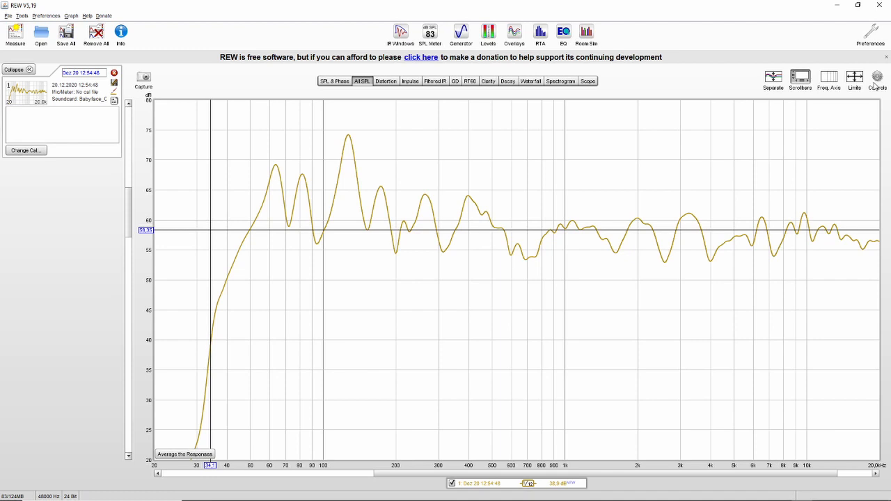
left_click(854, 80)
type("8")
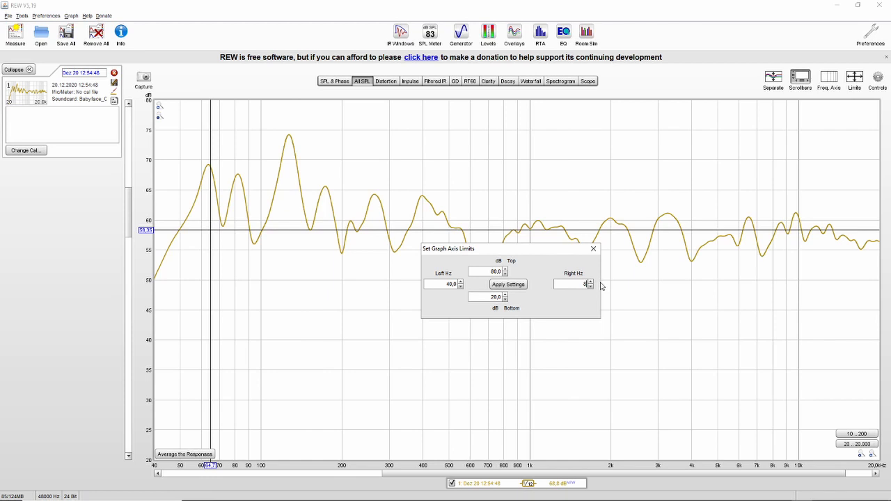
left_click(508, 284)
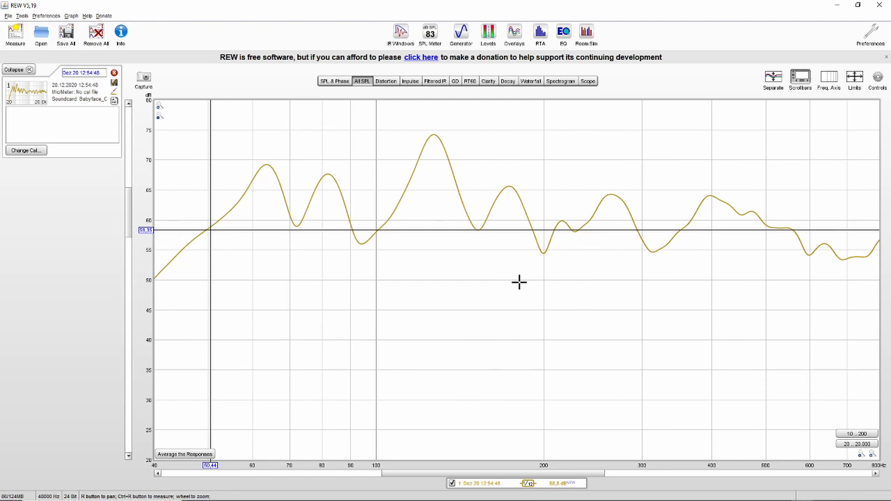
mouse_move(436, 135)
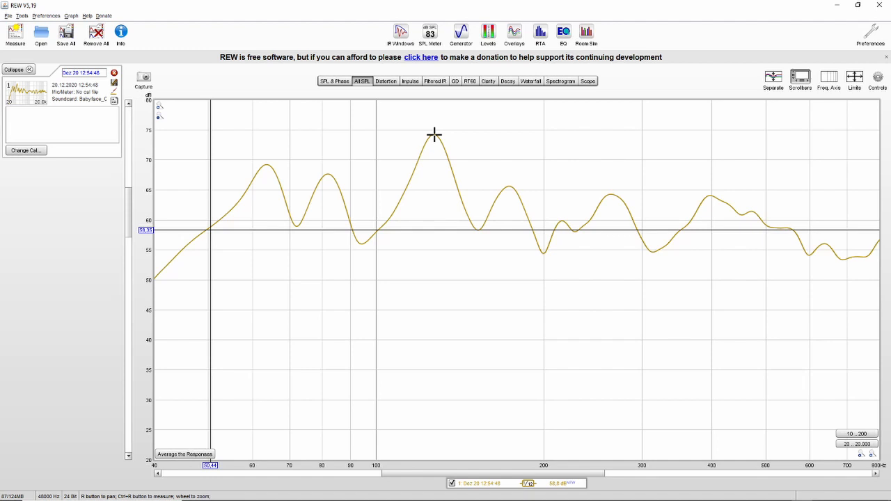
mouse_move(434, 130)
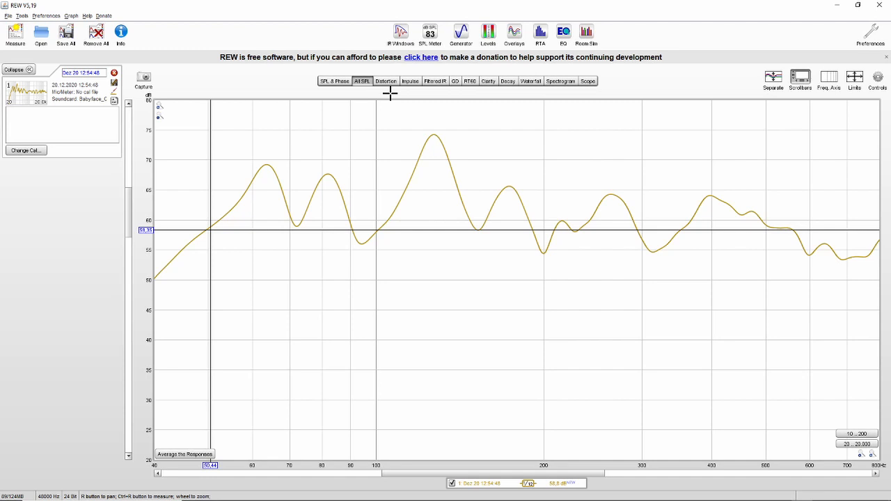
Generate the measurement's waterfall plot and show its Controls panel with slice and time-range settings.
left_click(531, 81)
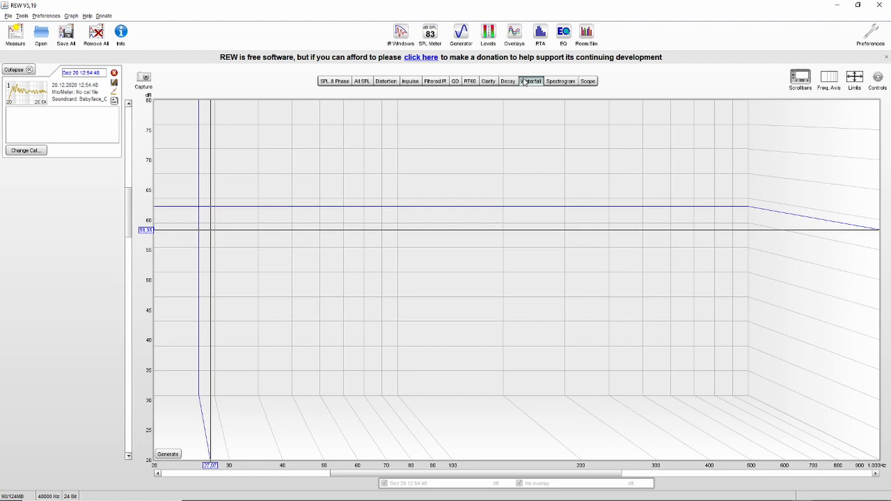
left_click(531, 81)
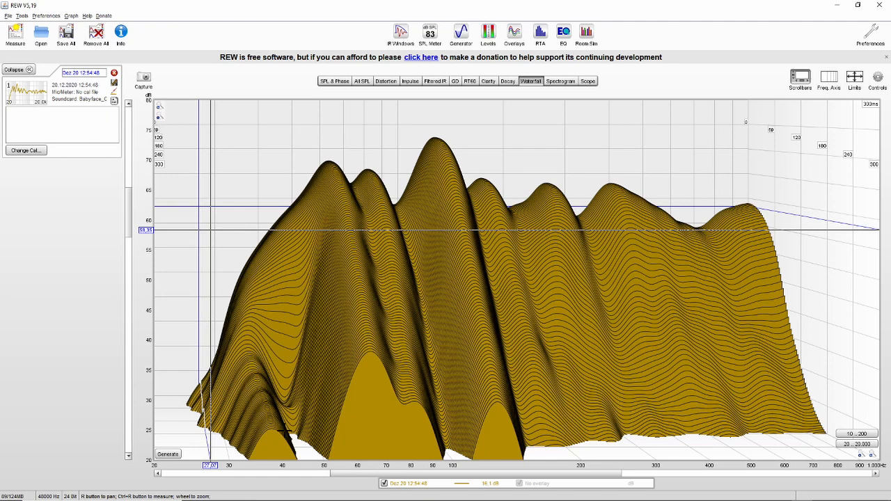
mouse_move(710, 359)
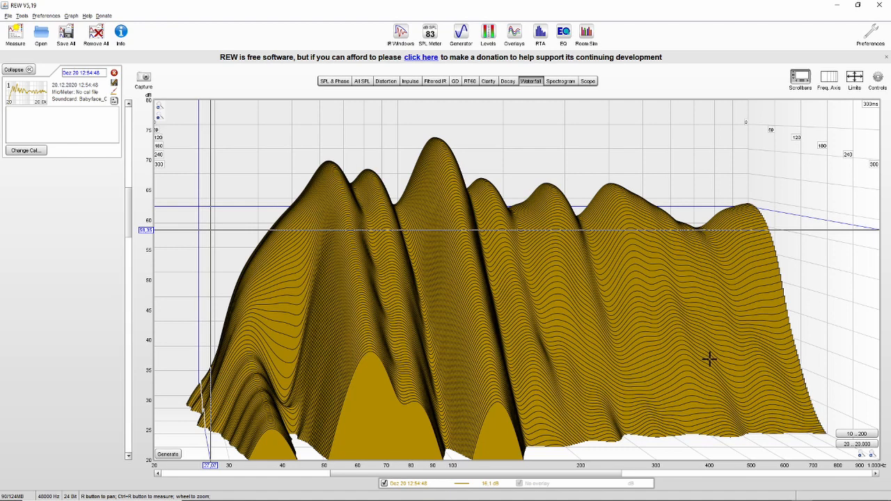
mouse_move(822, 421)
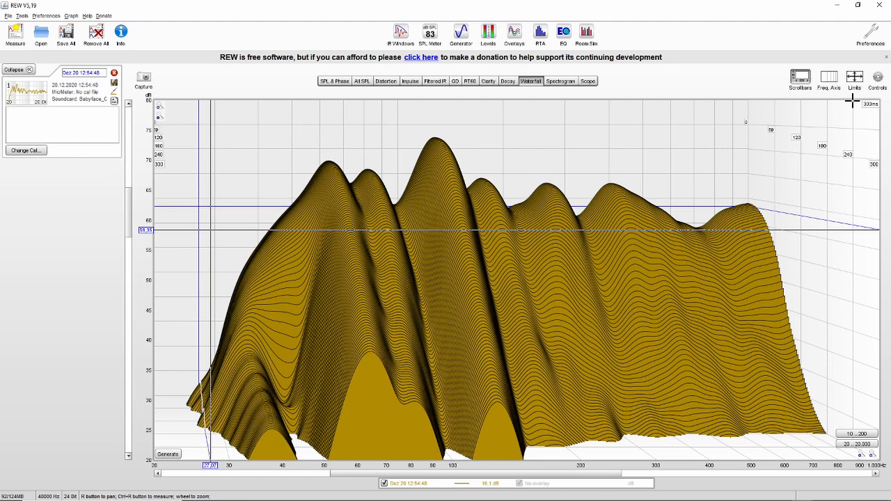
left_click(878, 78)
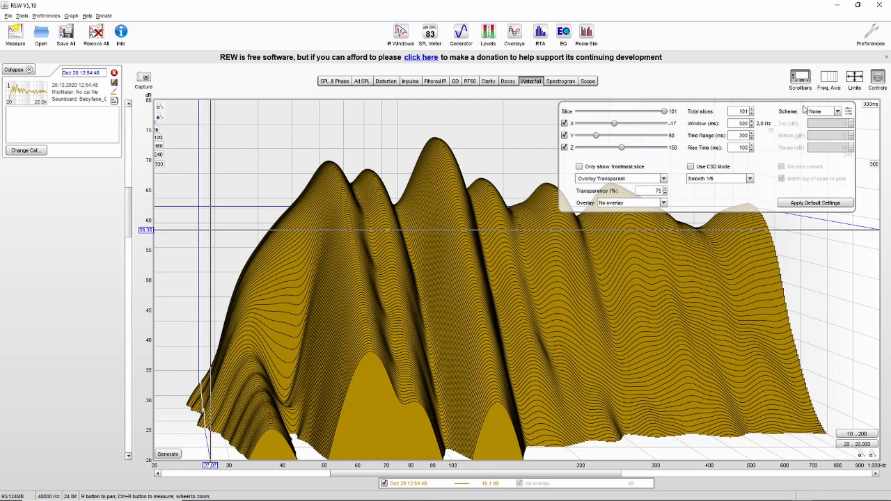
mouse_move(734, 136)
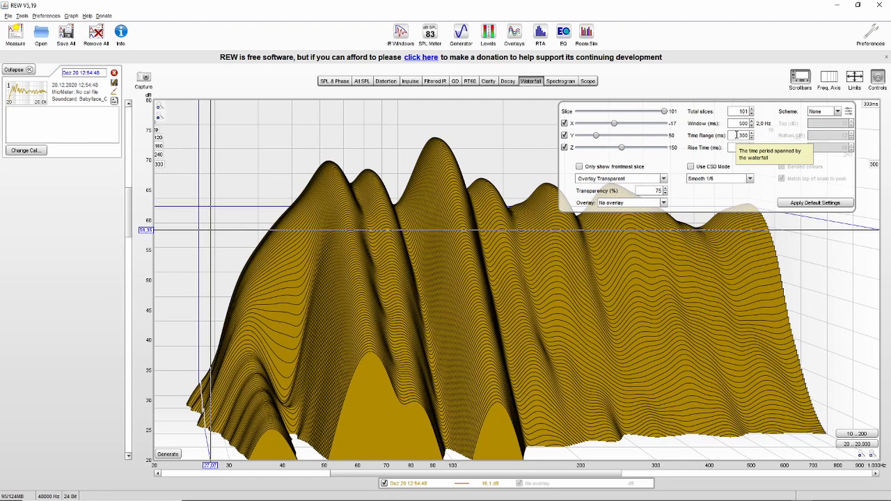
Change the waterfall smoothing from 1/6 to 1/12 octave and regenerate the plot.
left_click(752, 133)
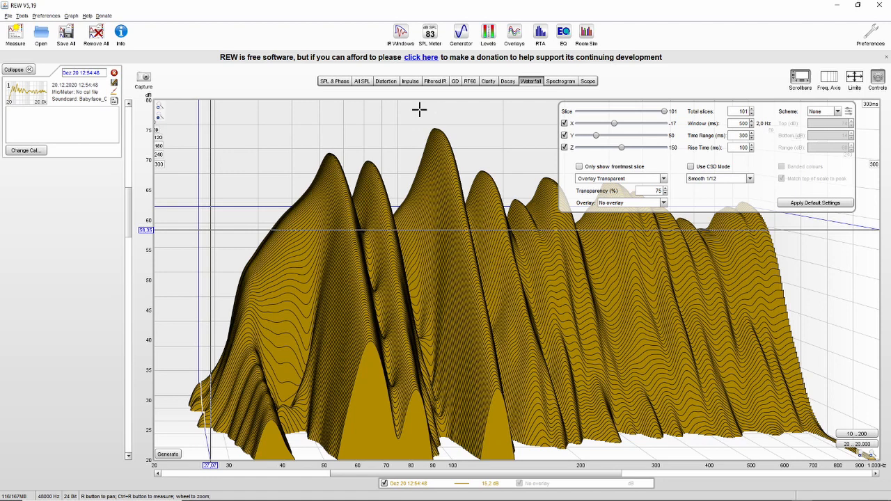
Show the All SPL graph and open the EQ window for measurement 1.
left_click(362, 81)
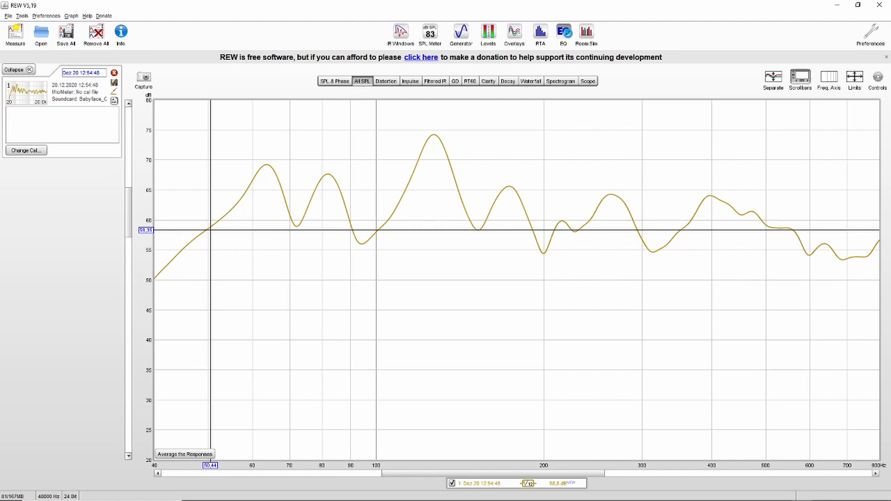
left_click(563, 34)
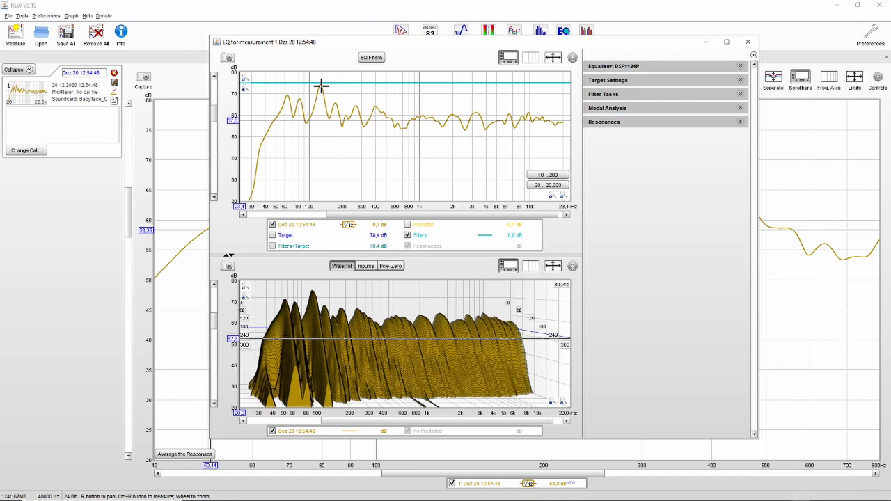
mouse_move(350, 119)
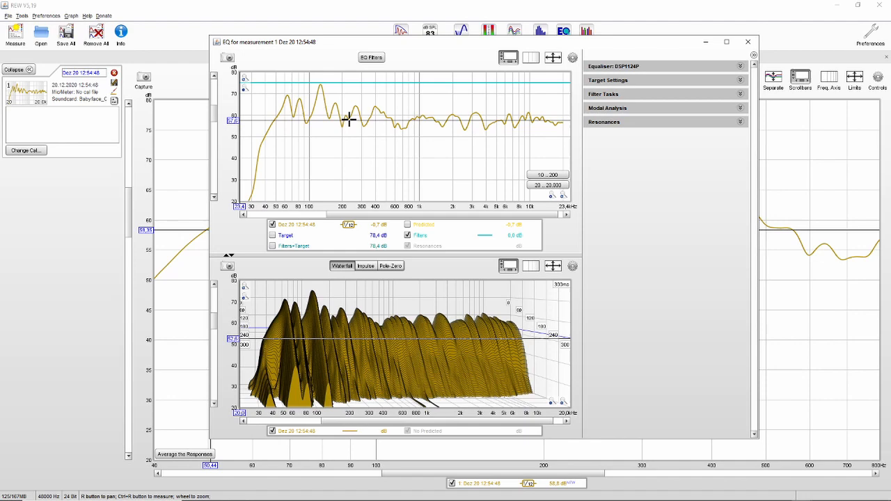
mouse_move(342, 117)
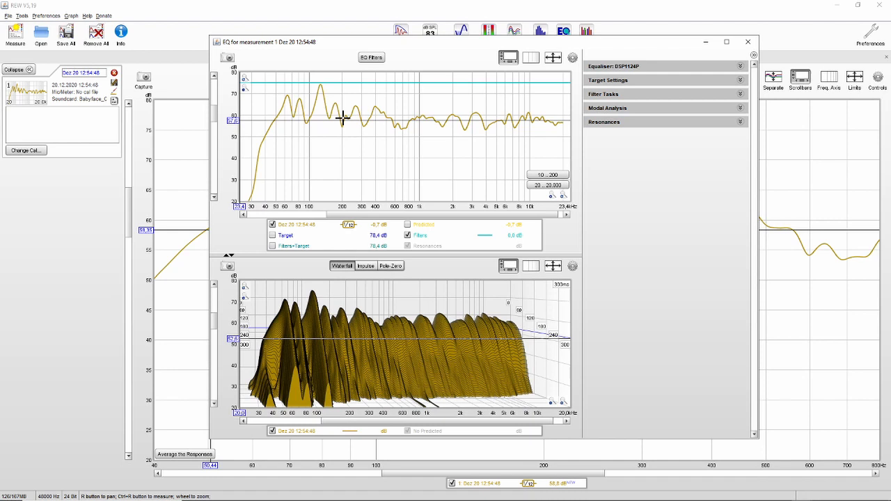
mouse_move(298, 122)
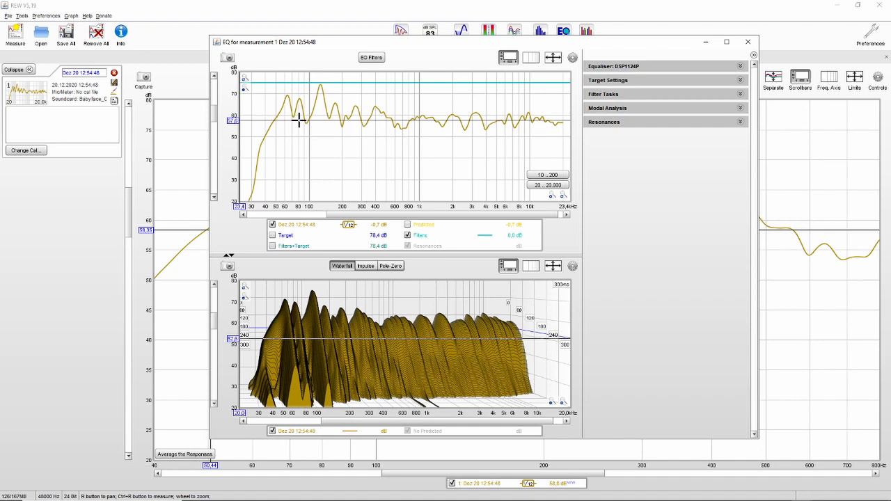
mouse_move(308, 120)
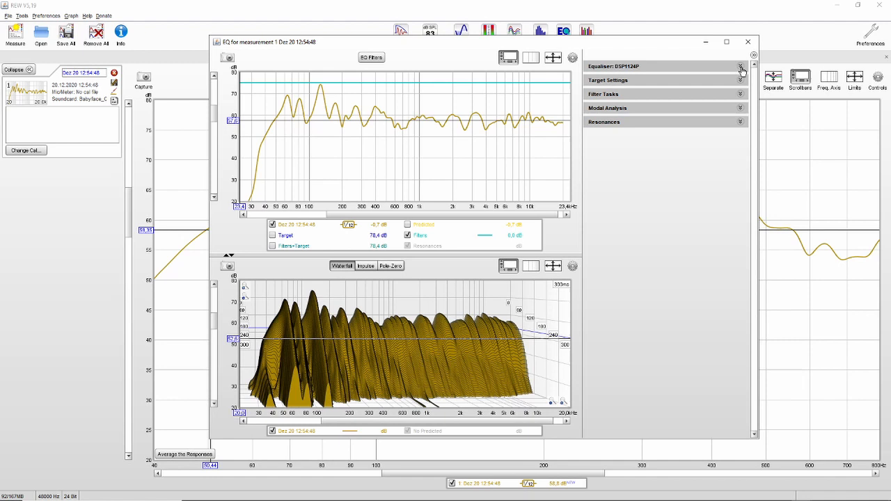
Select the Generic equaliser and a Full Range speaker target type.
left_click(741, 66)
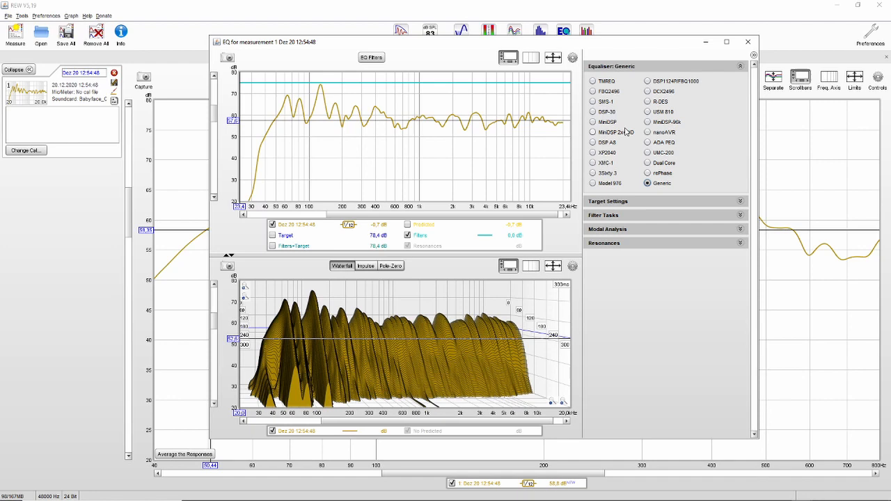
left_click(741, 66)
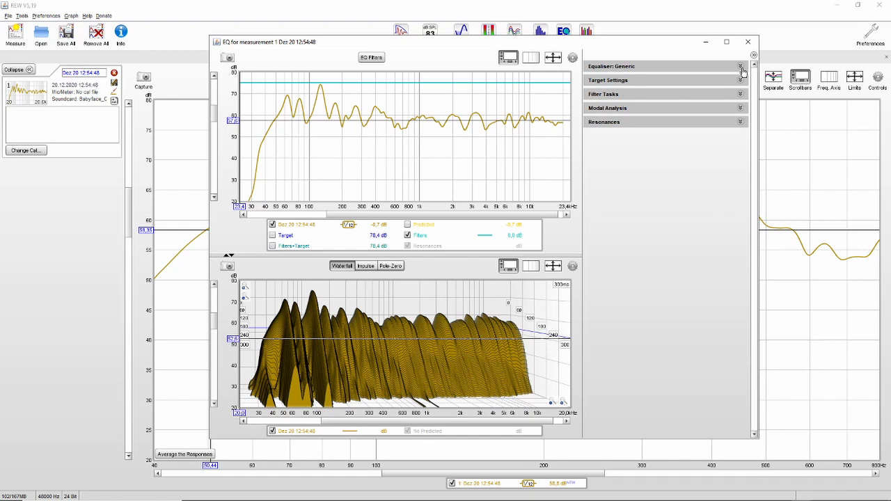
left_click(608, 80)
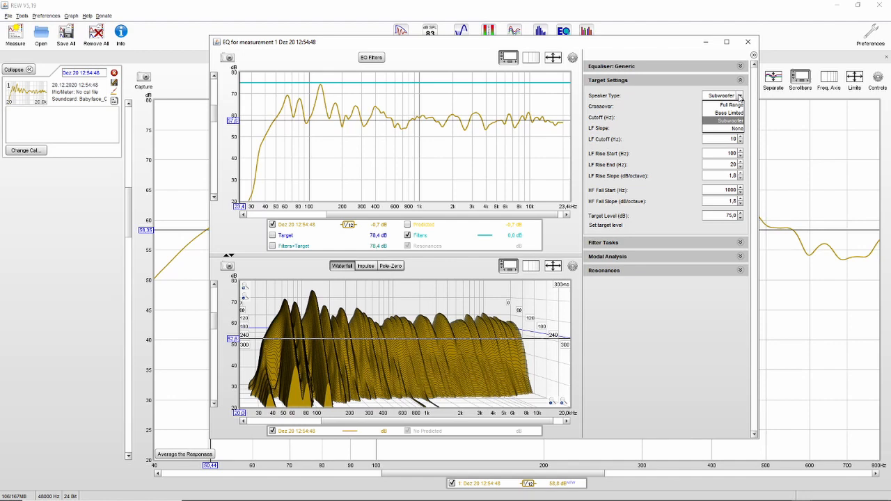
left_click(729, 104)
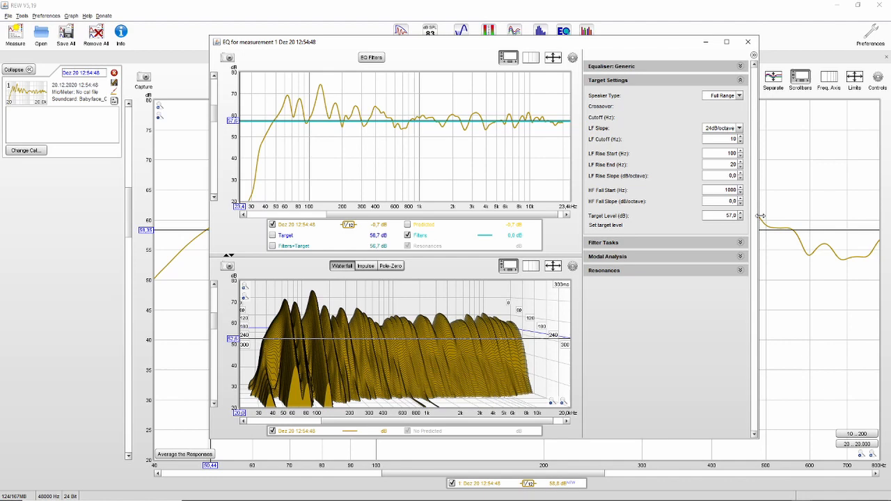
Match the response to target over the 20–800 Hz range.
left_click(740, 94)
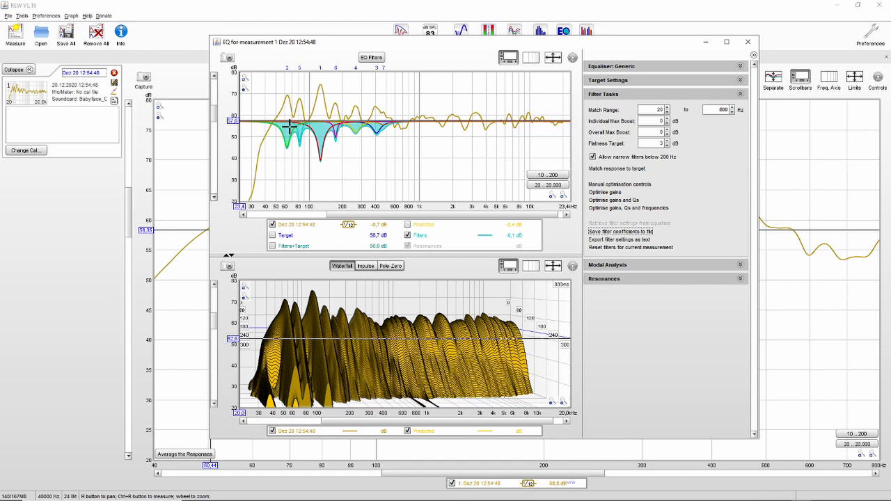
left_click(573, 57)
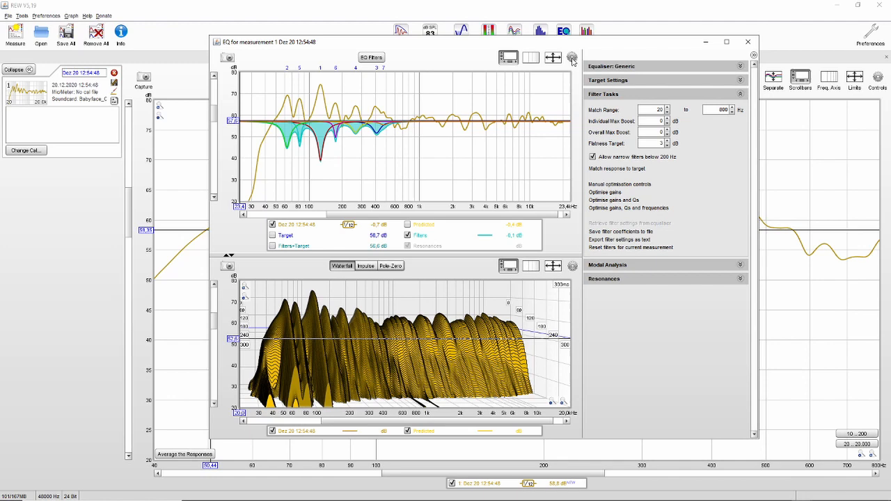
View the EQ Filters table listing seven peaking cut filters.
left_click(572, 57)
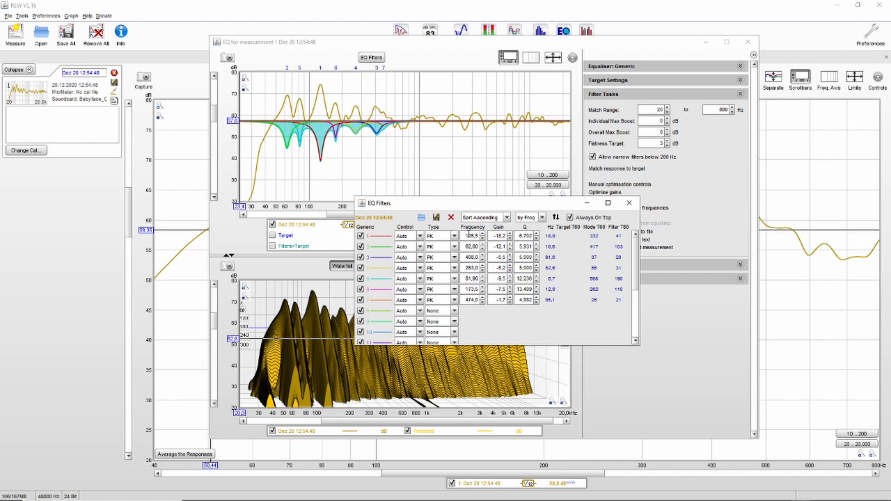
mouse_move(472, 247)
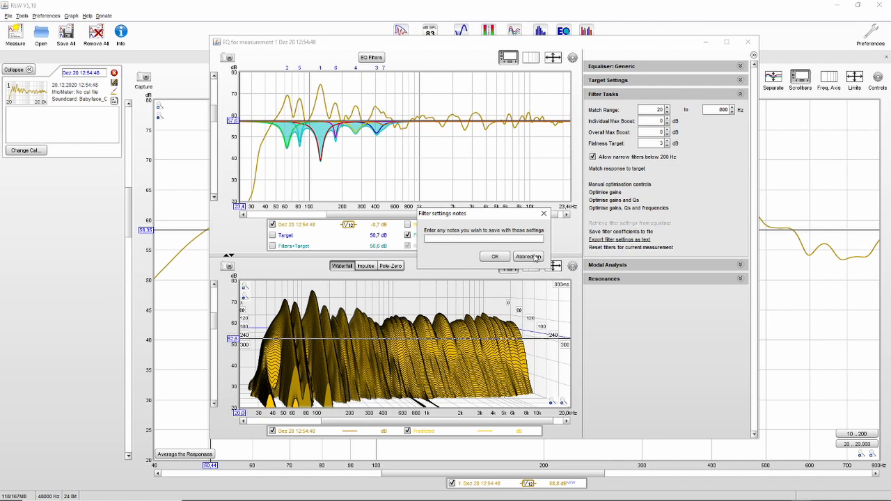
Cancel the Filter settings notes dialog with Abbrechen.
left_click(529, 256)
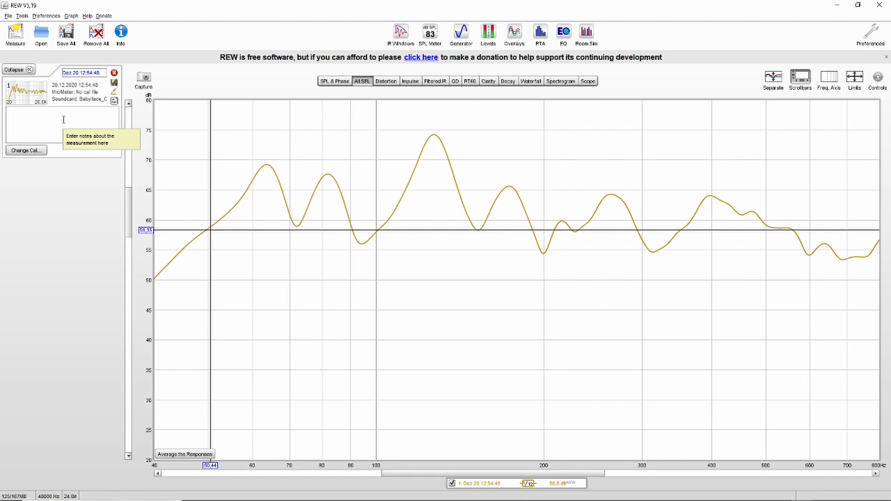
left_click(40, 33)
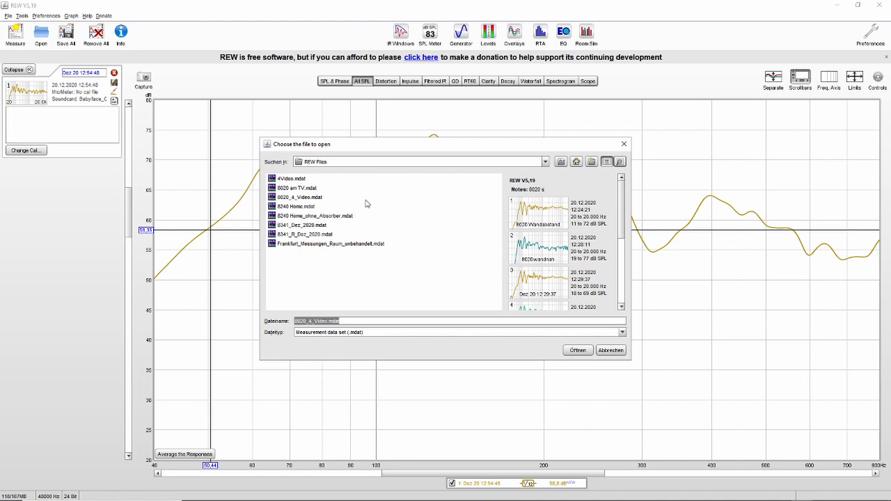
Load 8341_R_Dez_2020.mdat to overlay the calibrated and no GLM measurements.
left_click(576, 351)
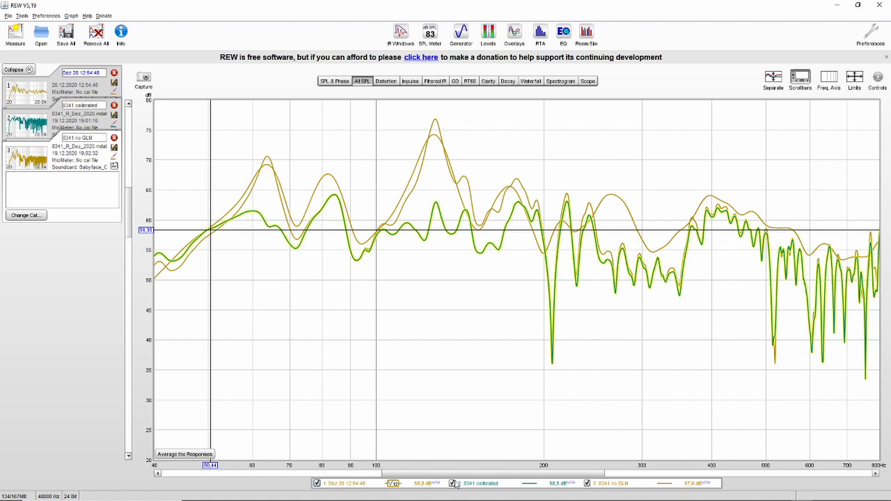
left_click(588, 483)
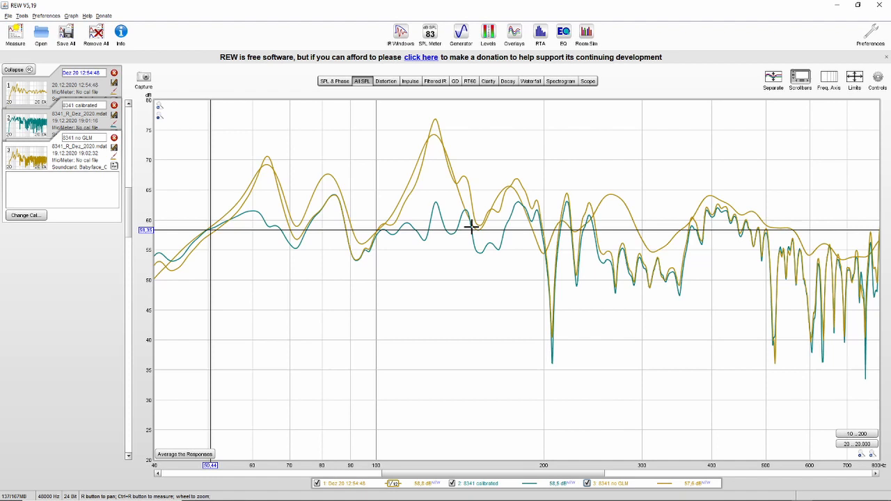
mouse_move(198, 129)
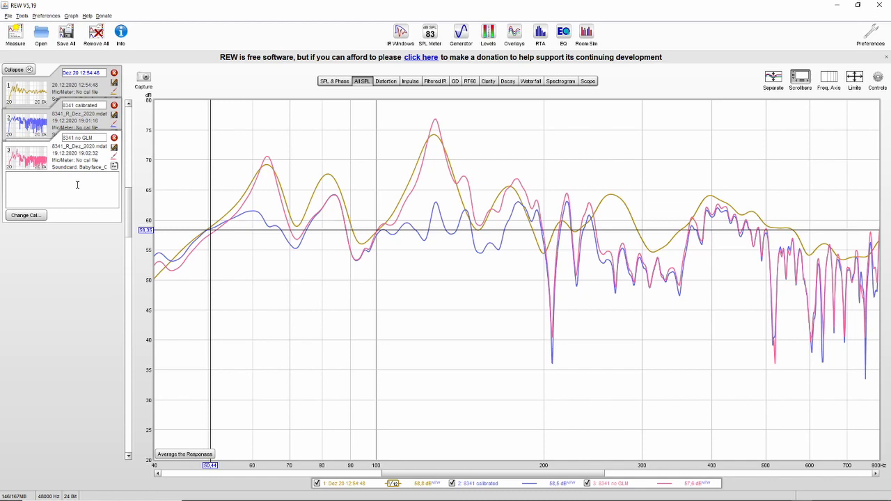
Display the 8341 no GLM measurement as a waterfall plot.
left_click(531, 81)
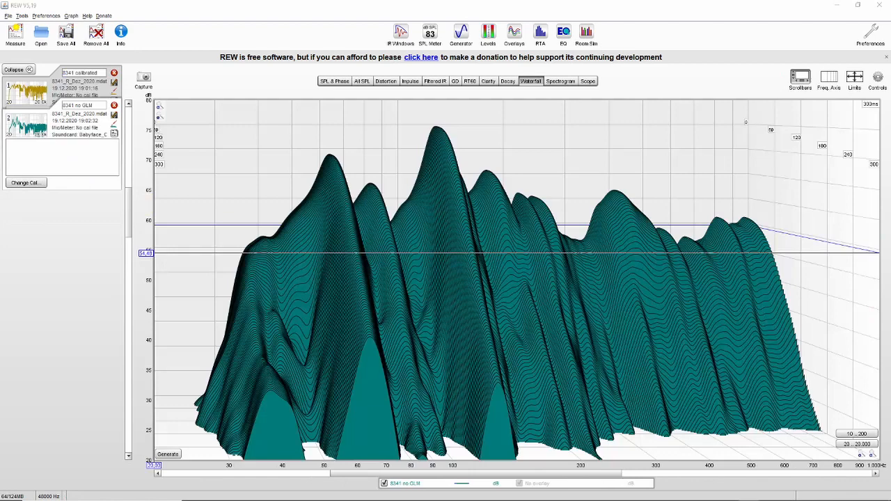